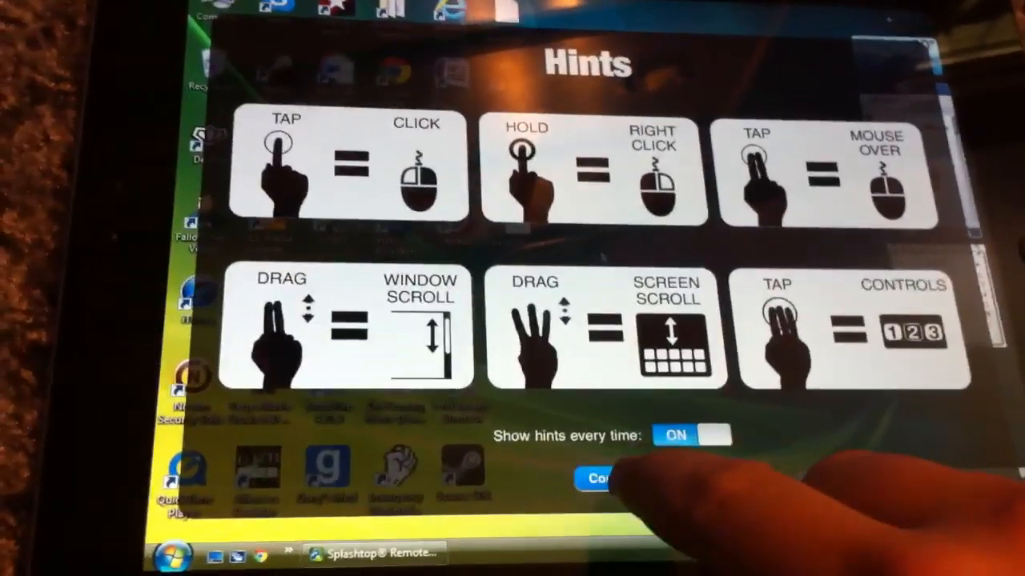
- Dismiss the gesture hints overlay with Continue to reveal the remote Windows desktop
click(606, 479)
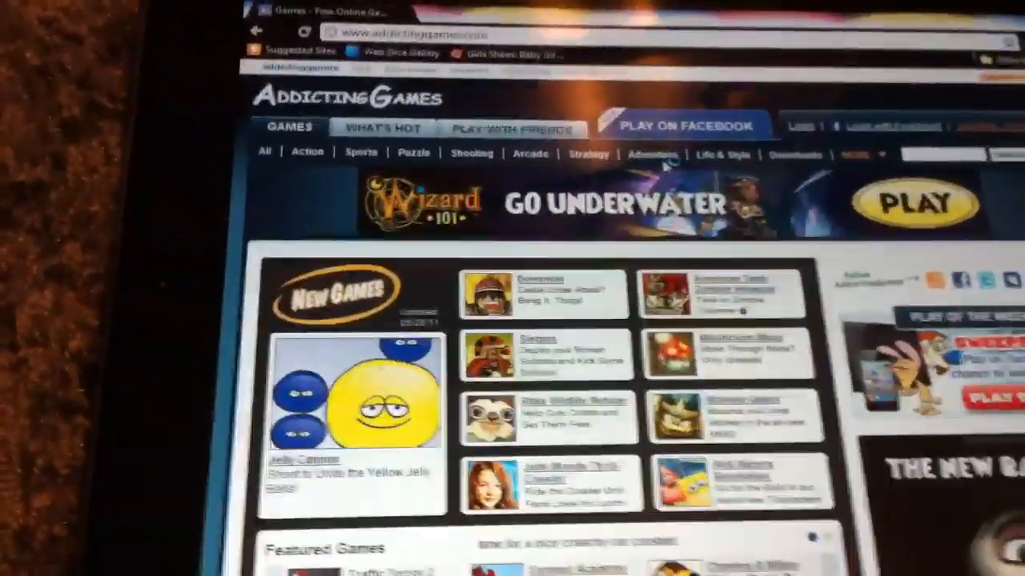
- Scroll down the Addicting Games page to reach the American Truck 2 game
scroll(down, 3)
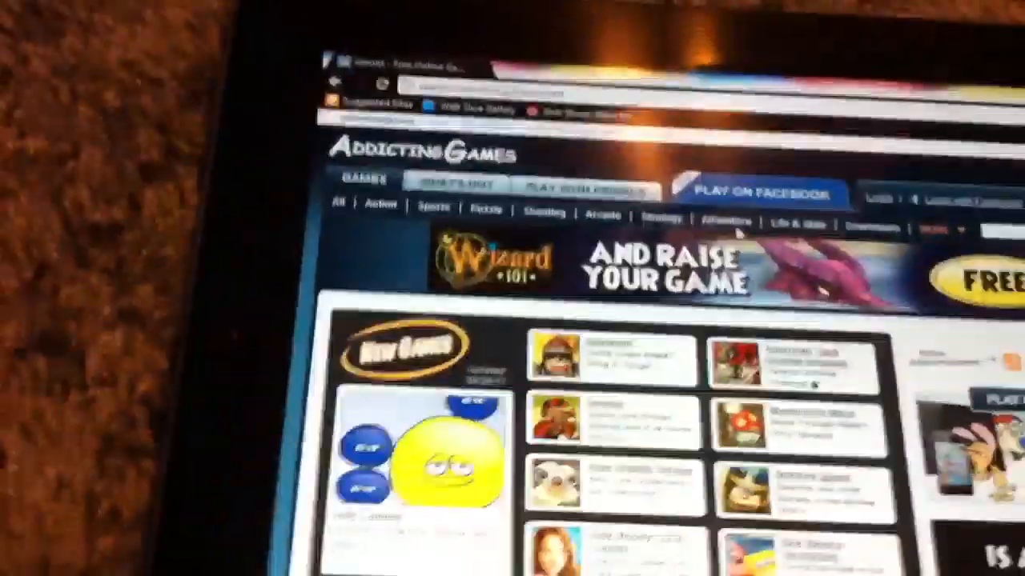
scroll(down, 3)
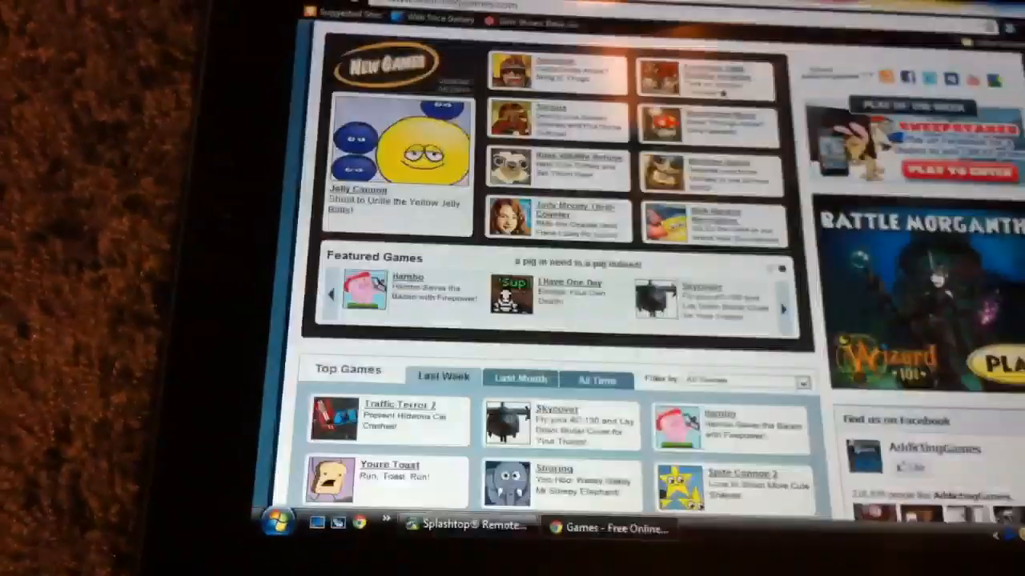
scroll(down, 3)
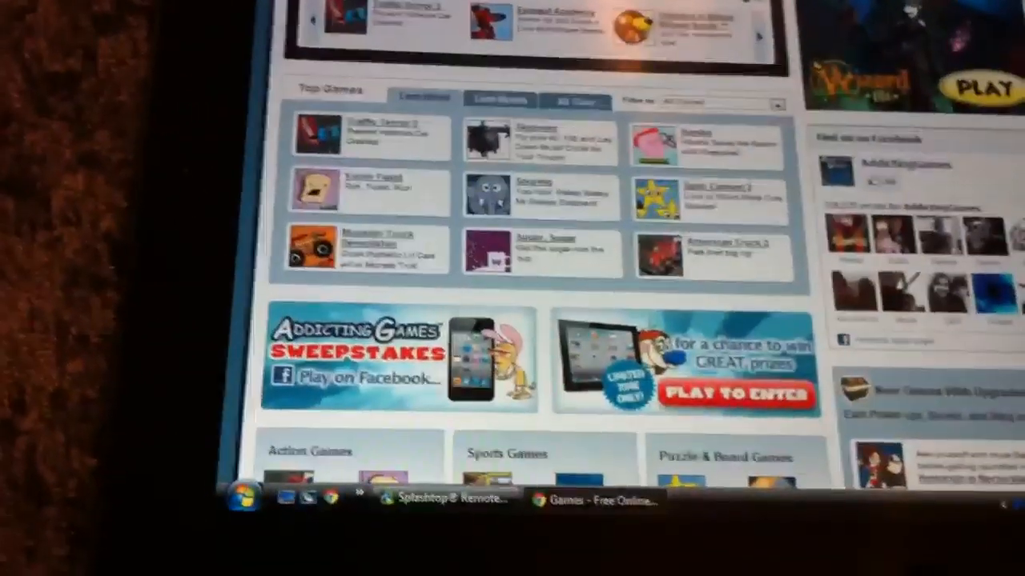
scroll(down, 3)
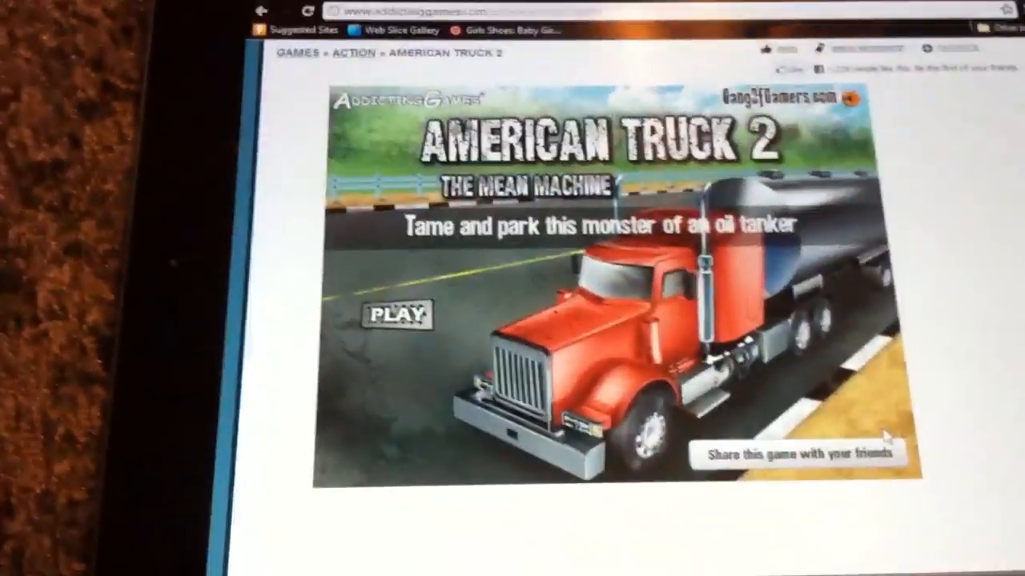
- Start American Truck 2 from its title screen via PLAY
click(398, 313)
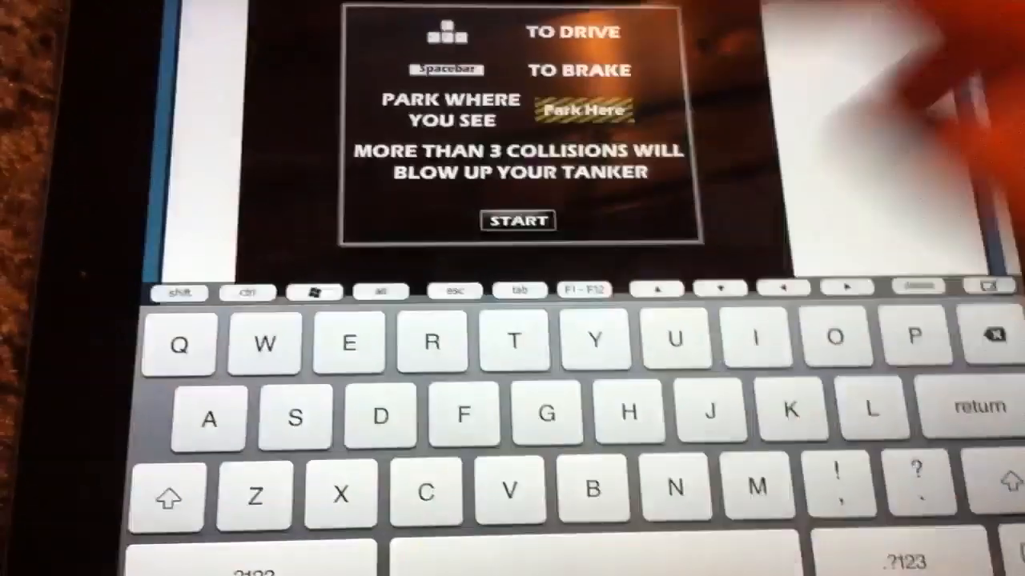
click(516, 221)
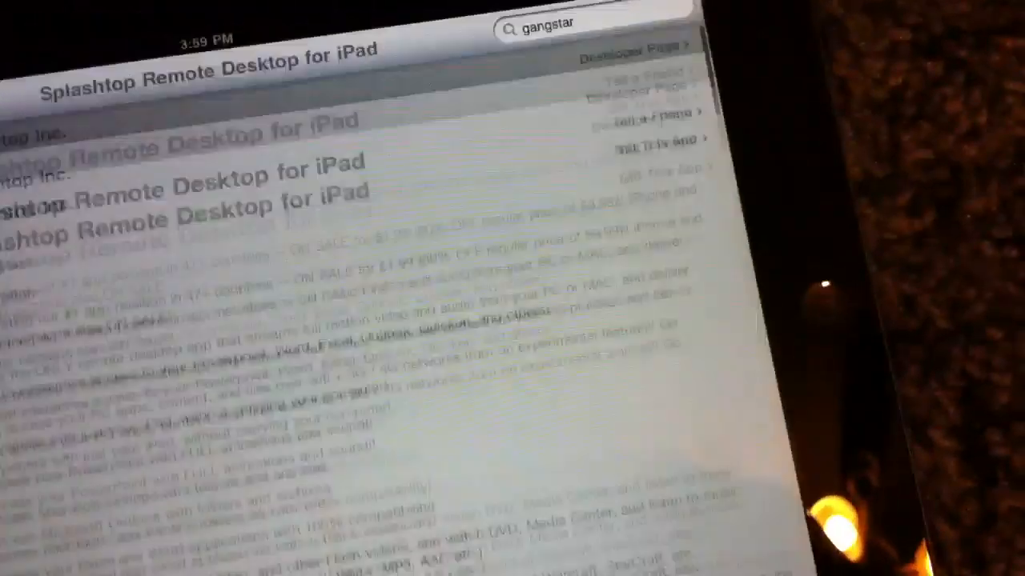
- Scroll through the Splashtop Remote Desktop for iPad App Store description
scroll(down, 3)
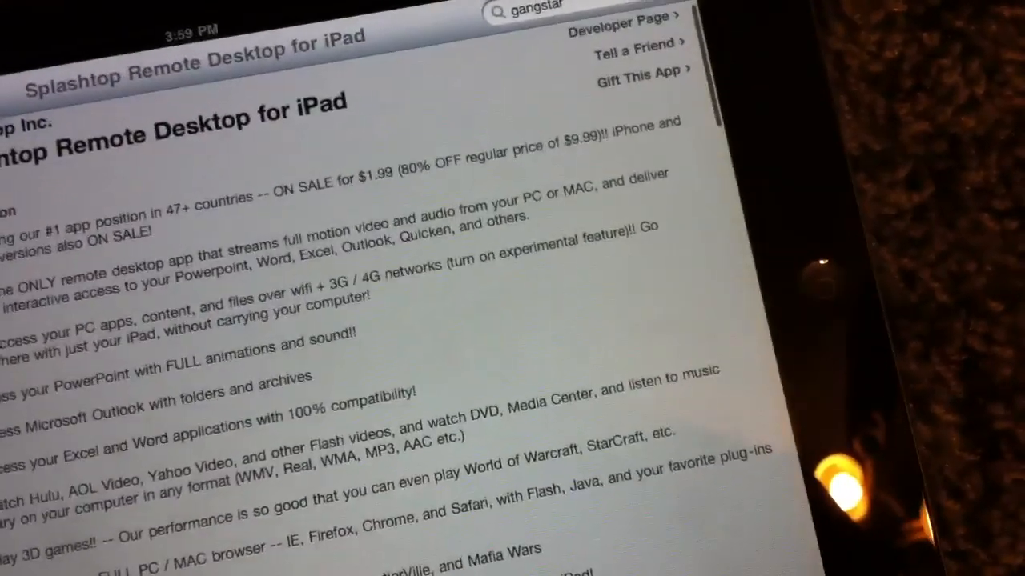